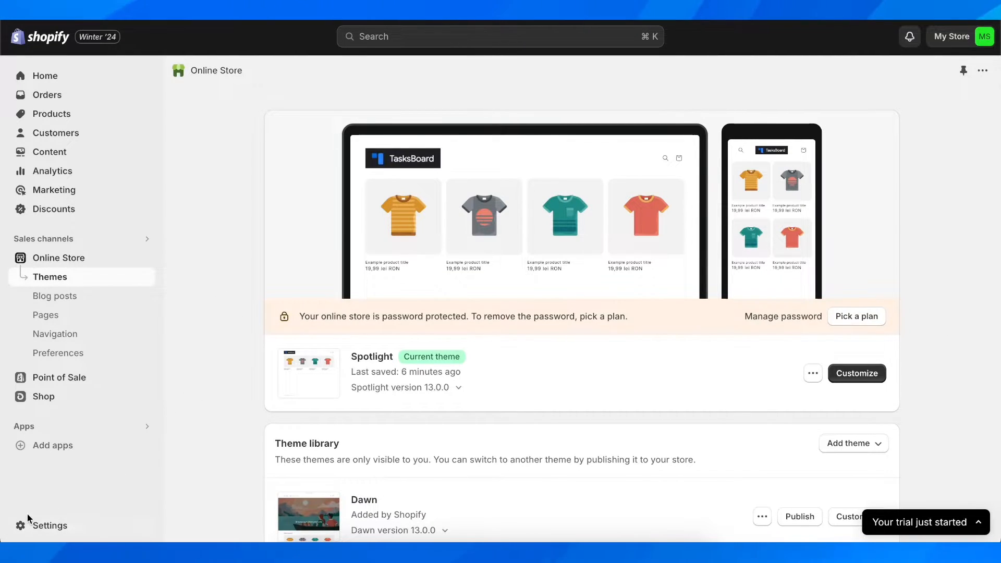
Step: Go to store Settings and bring the Store details Billing information card into view
left_click(50, 526)
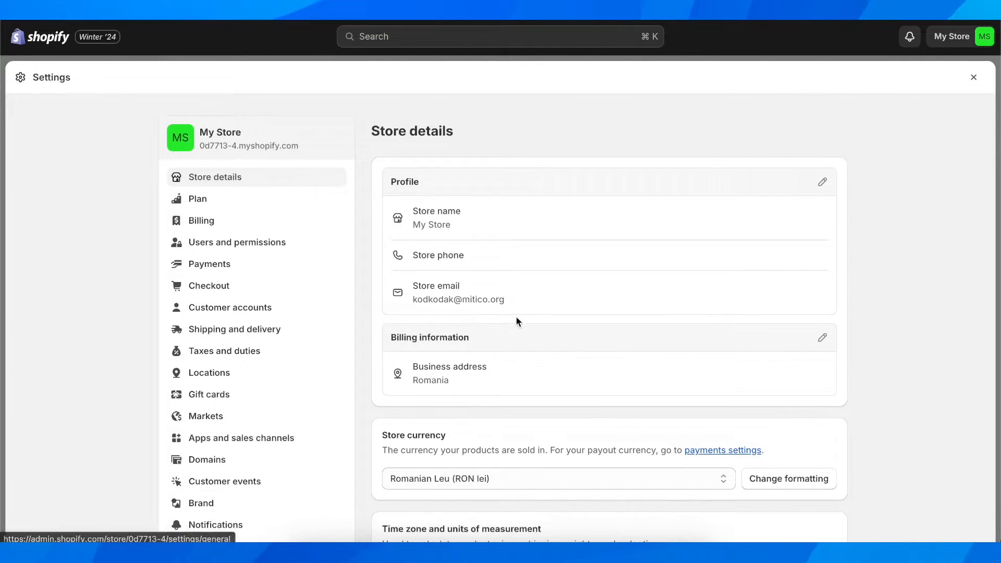
scroll("down", 3)
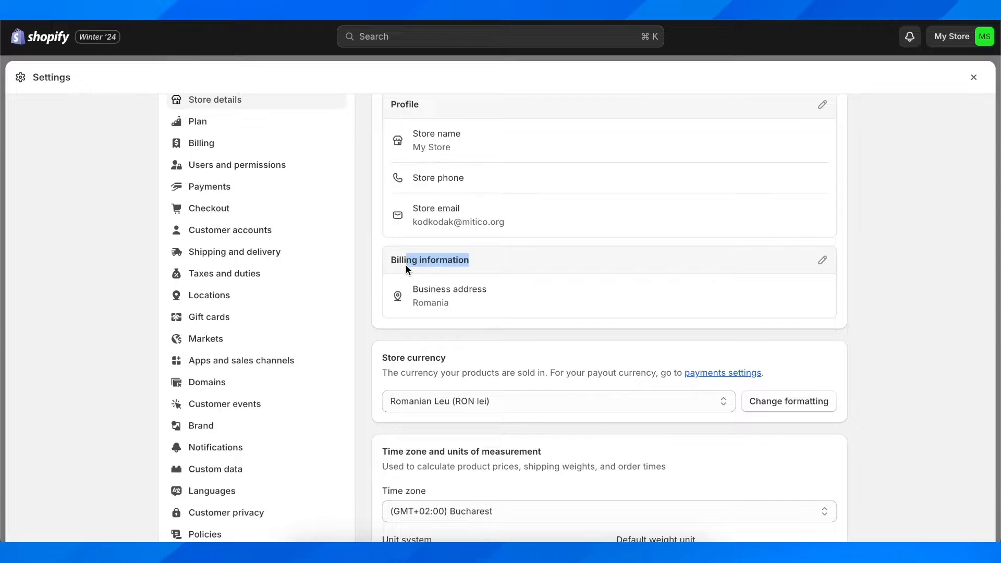
double_click(431, 302)
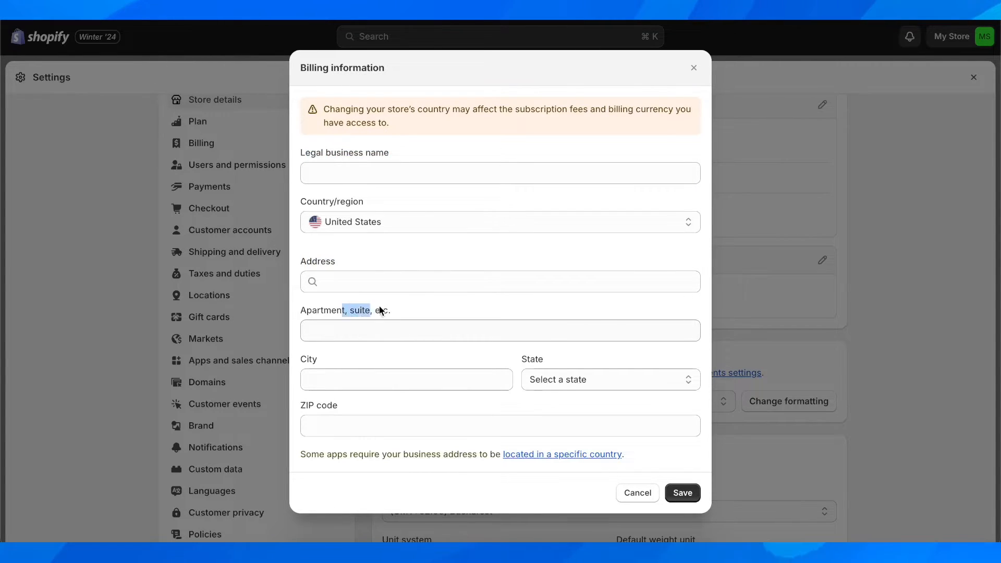
Step: Edit the Billing information with Country/region United States and save it
left_click(406, 380)
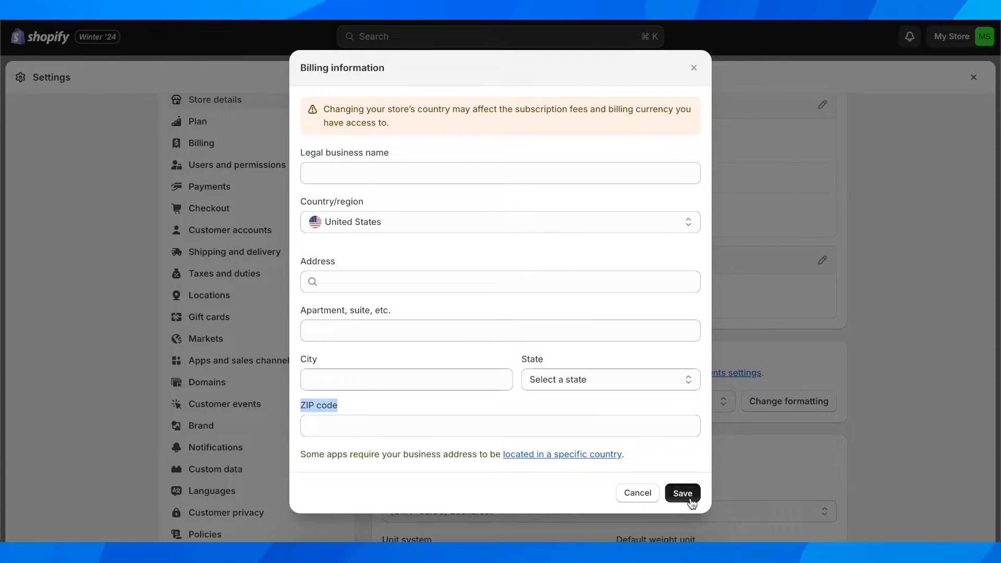
left_click(682, 493)
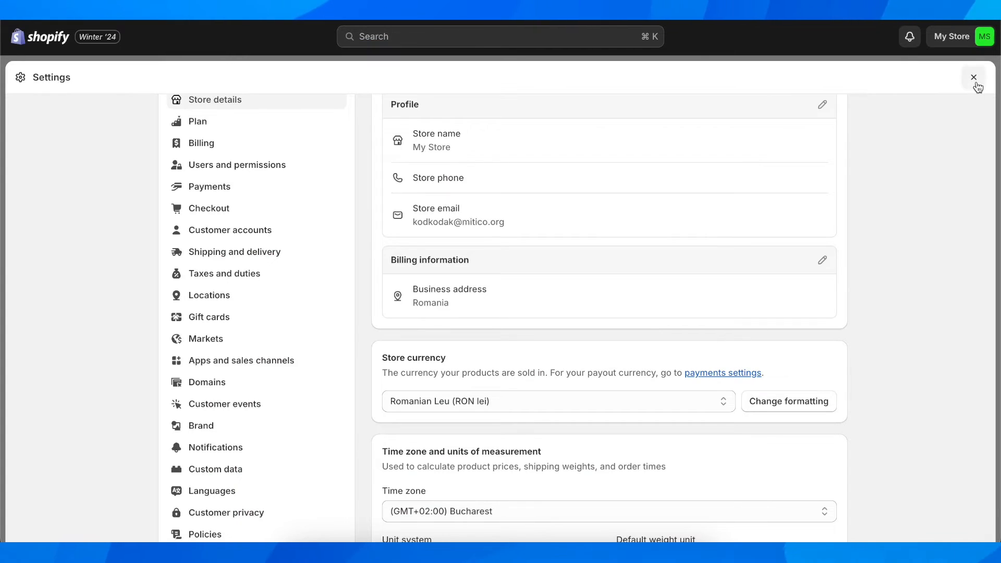
Step: Close Settings and return to the Online Store themes page
left_click(973, 77)
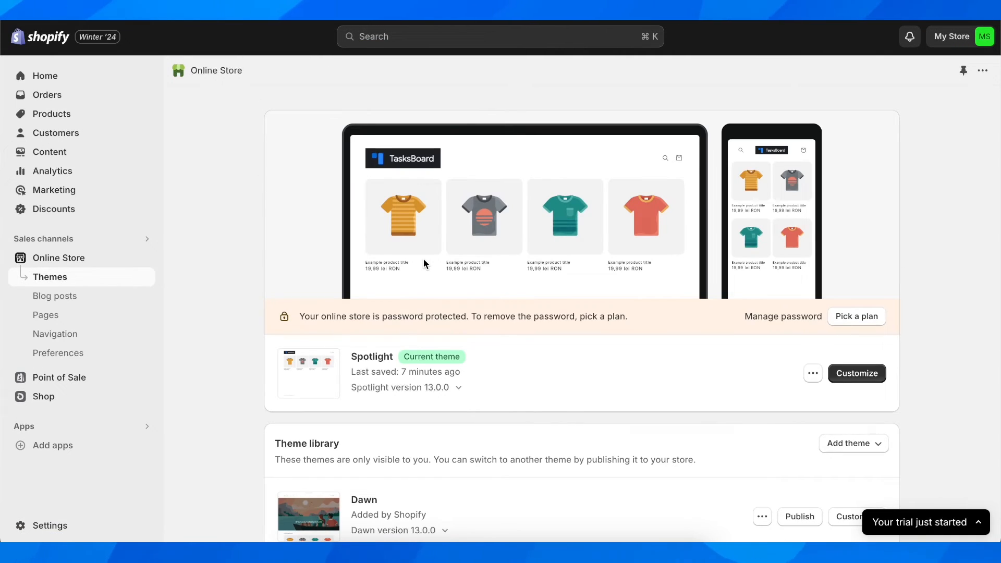
mouse_move(587, 416)
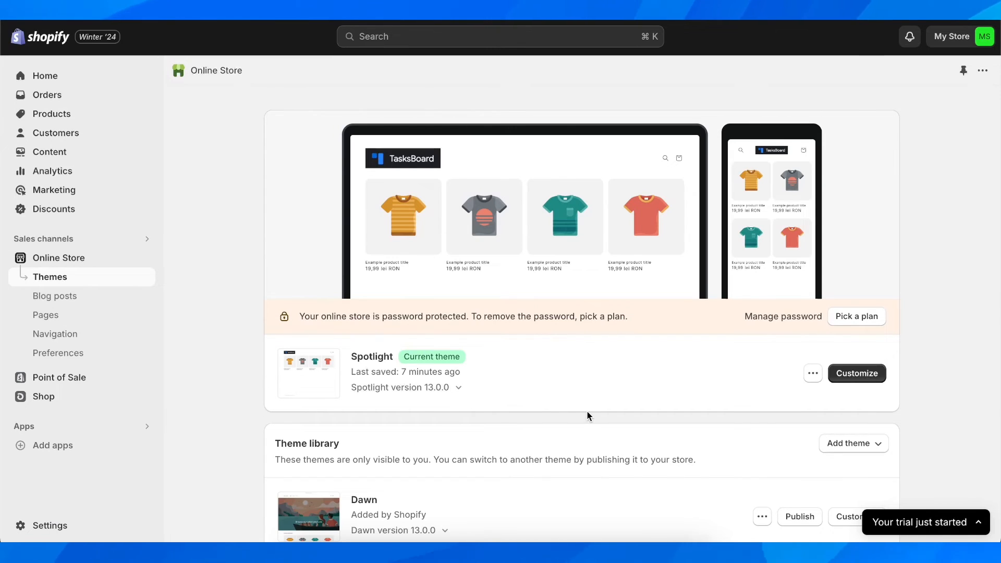